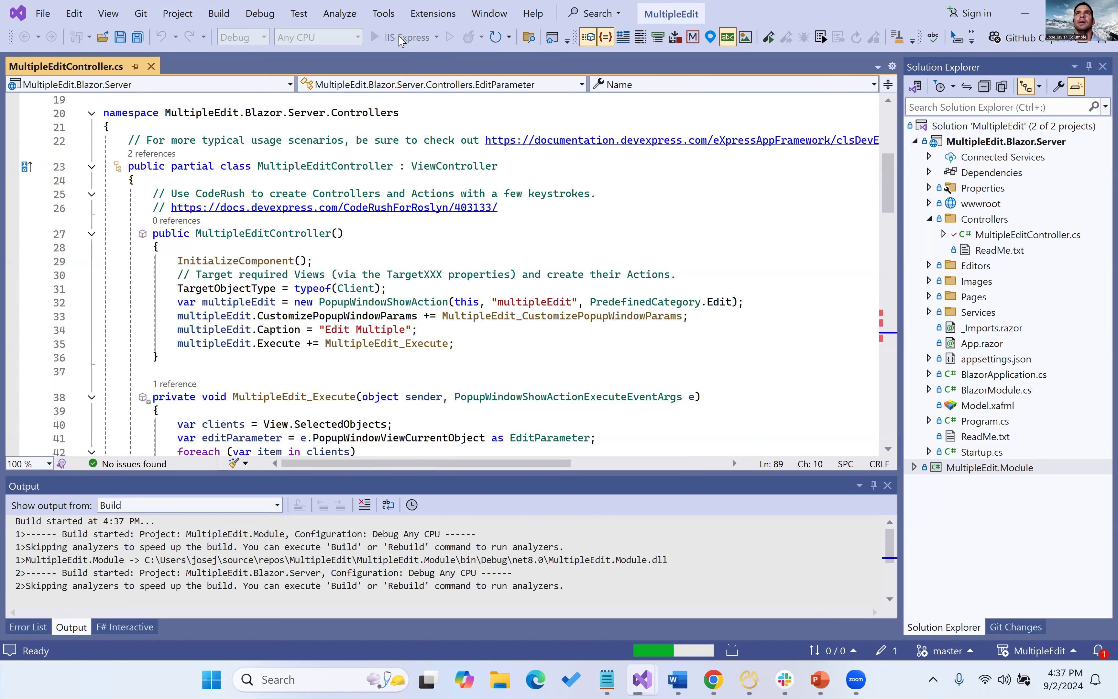
# Start debugging with IIS Express so the app's login page opens in the browser
pyautogui.click(376, 36)
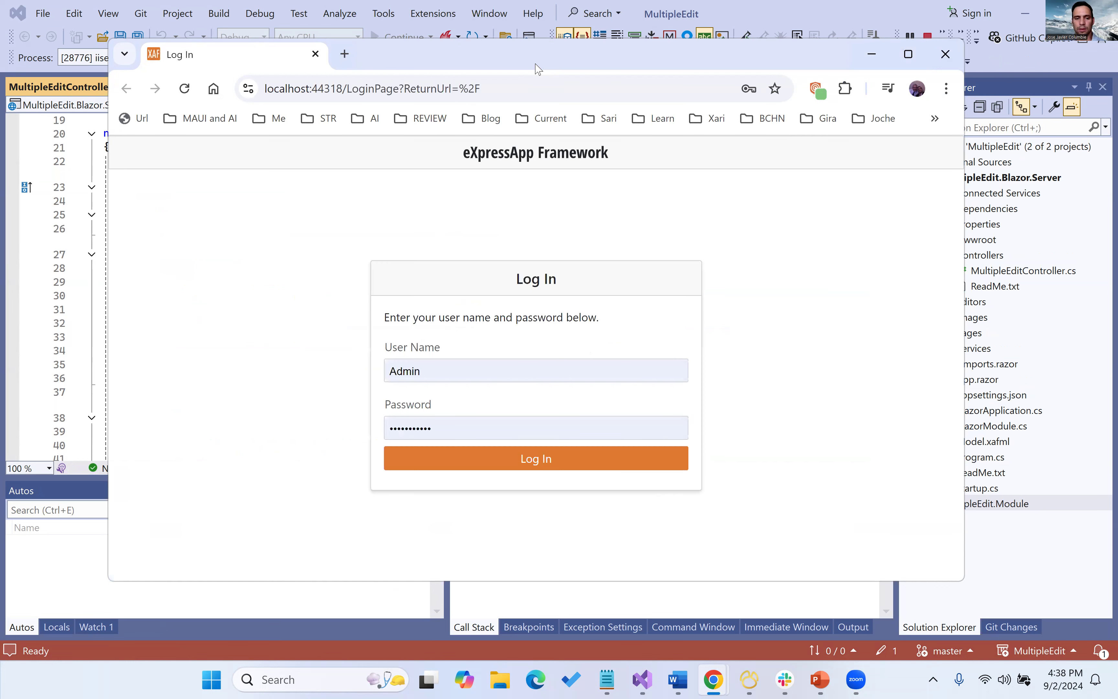
# Log in as Admin using the saved password
pyautogui.click(531, 426)
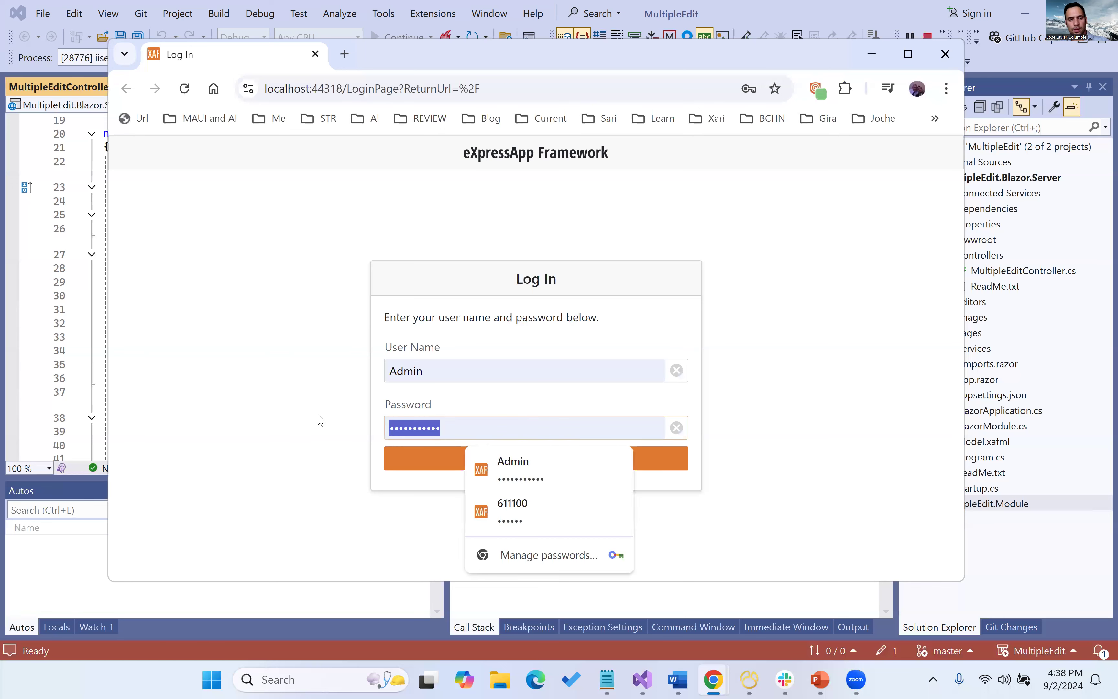
pyautogui.click(536, 458)
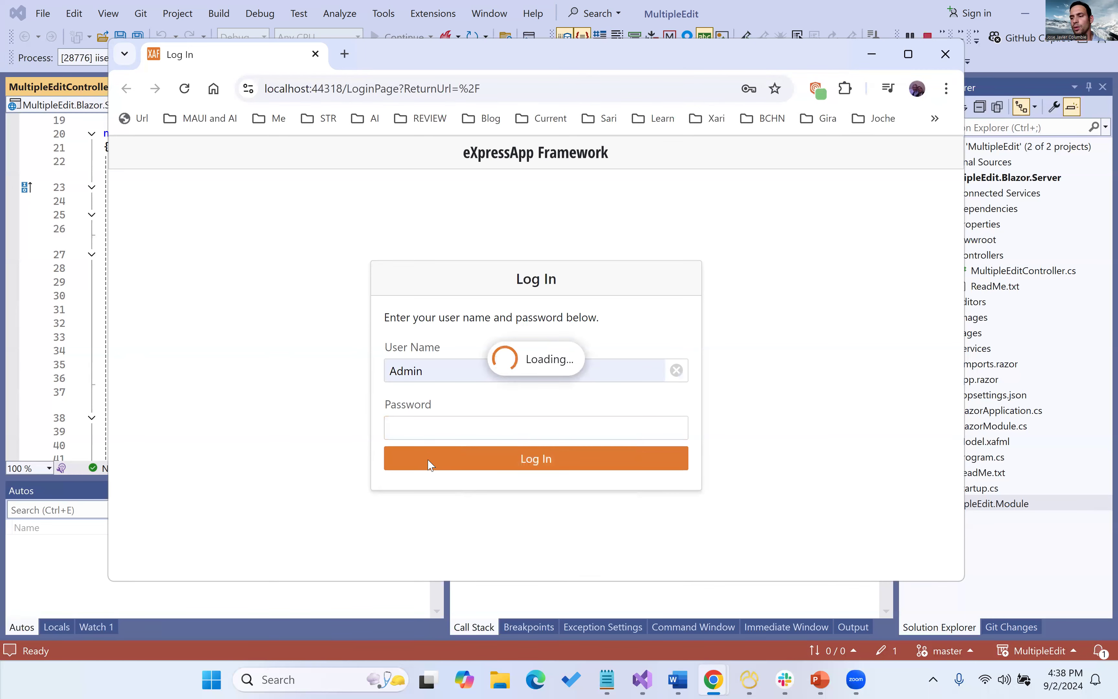
pyautogui.click(536, 459)
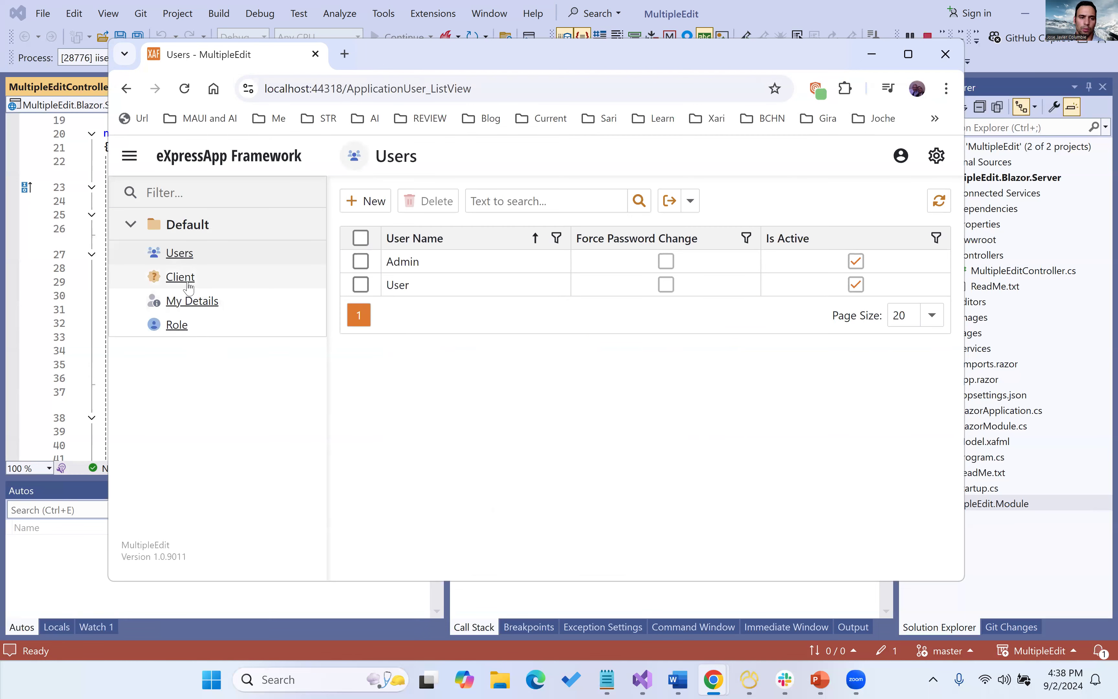
# Select the first two Client records and start Edit Multiple on them
pyautogui.click(179, 277)
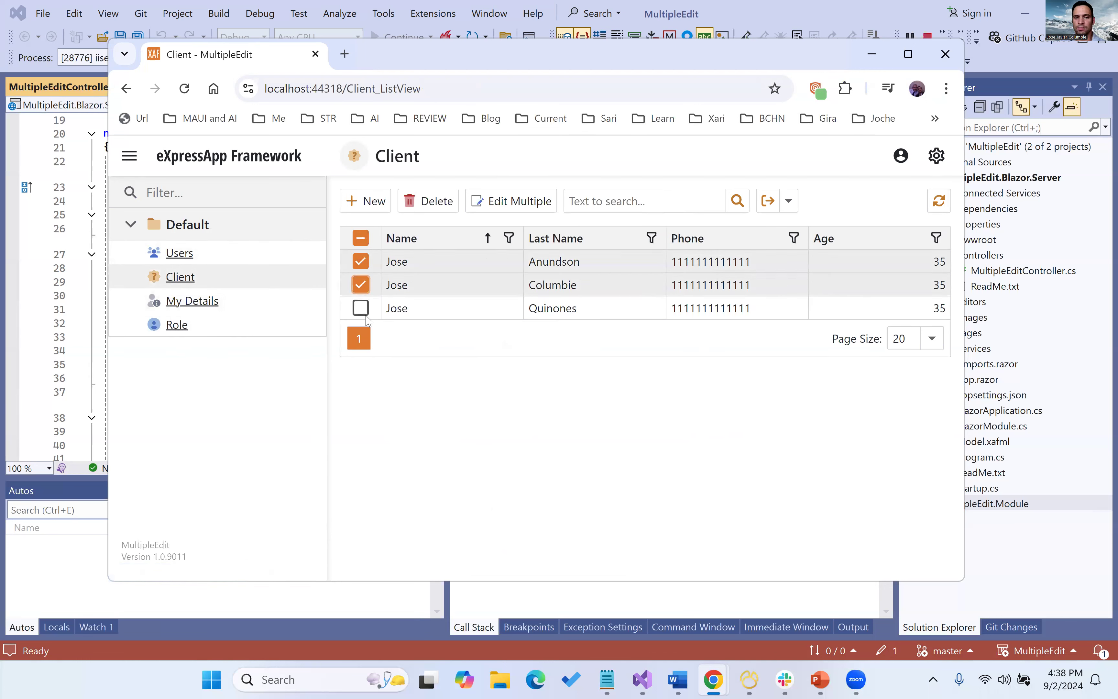
pyautogui.click(511, 201)
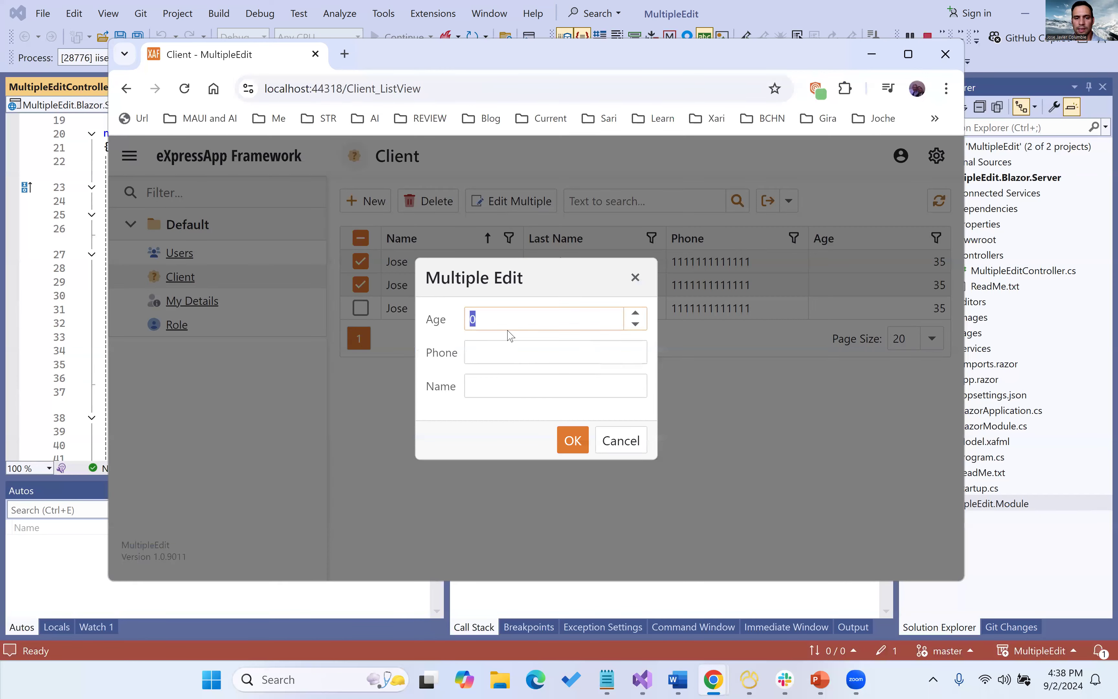
# Enter Age 30, Phone 99999999 and Name Xari, then apply them to both clients with OK
pyautogui.write('3')
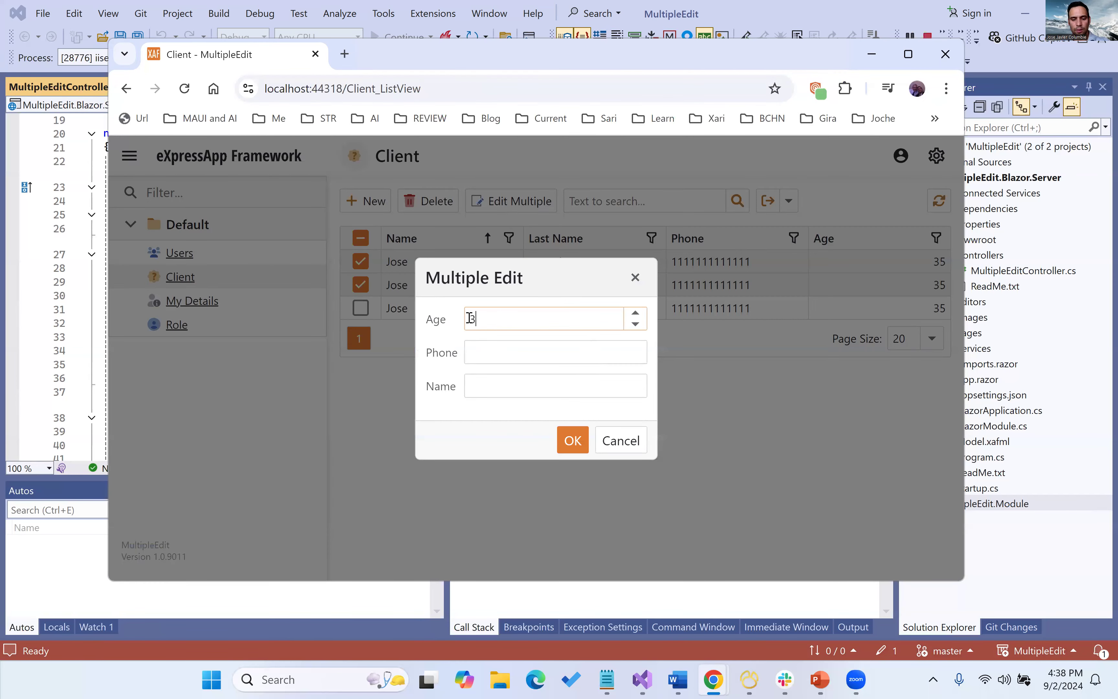
pyautogui.write('1234')
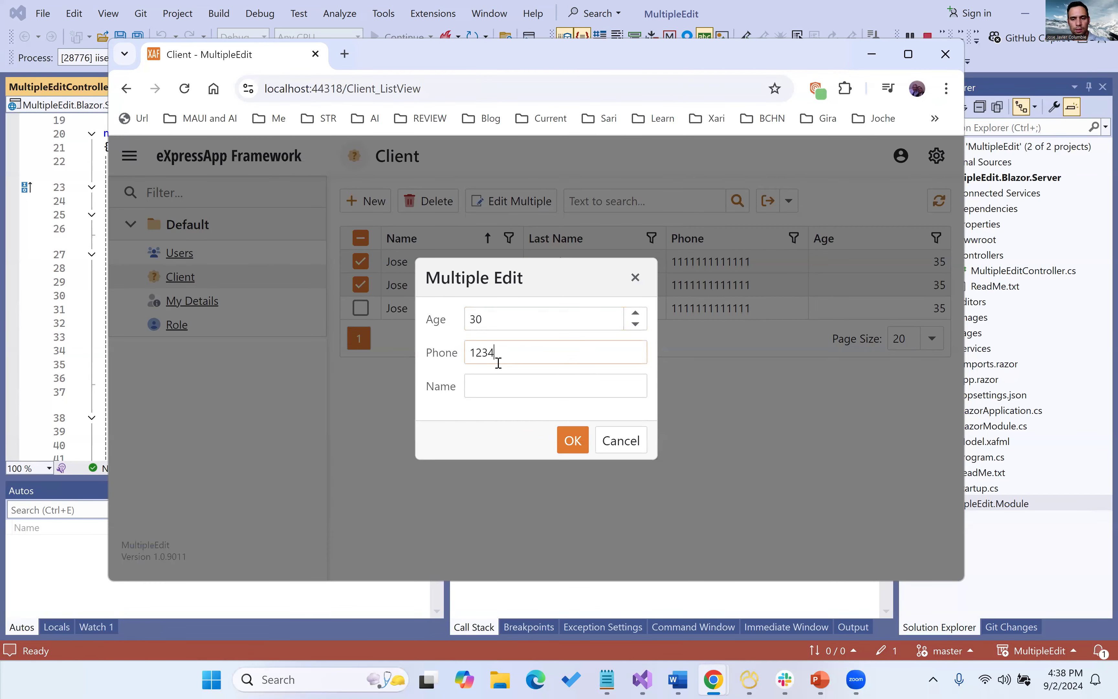
pyautogui.press('ctrl+a')
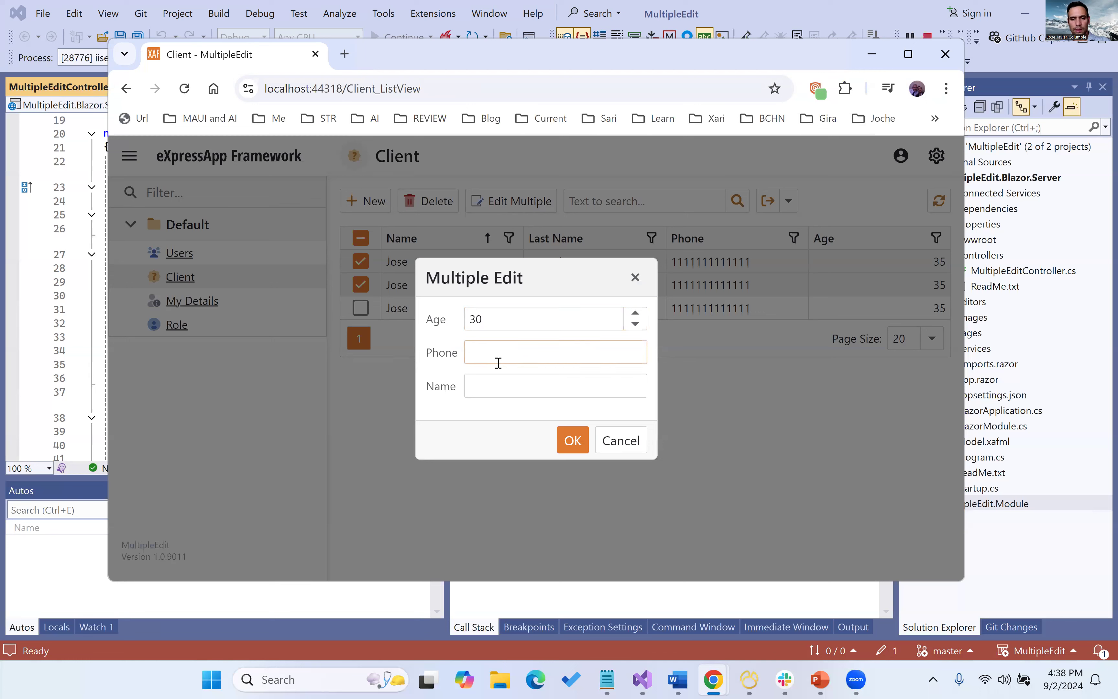
pyautogui.write('99999999')
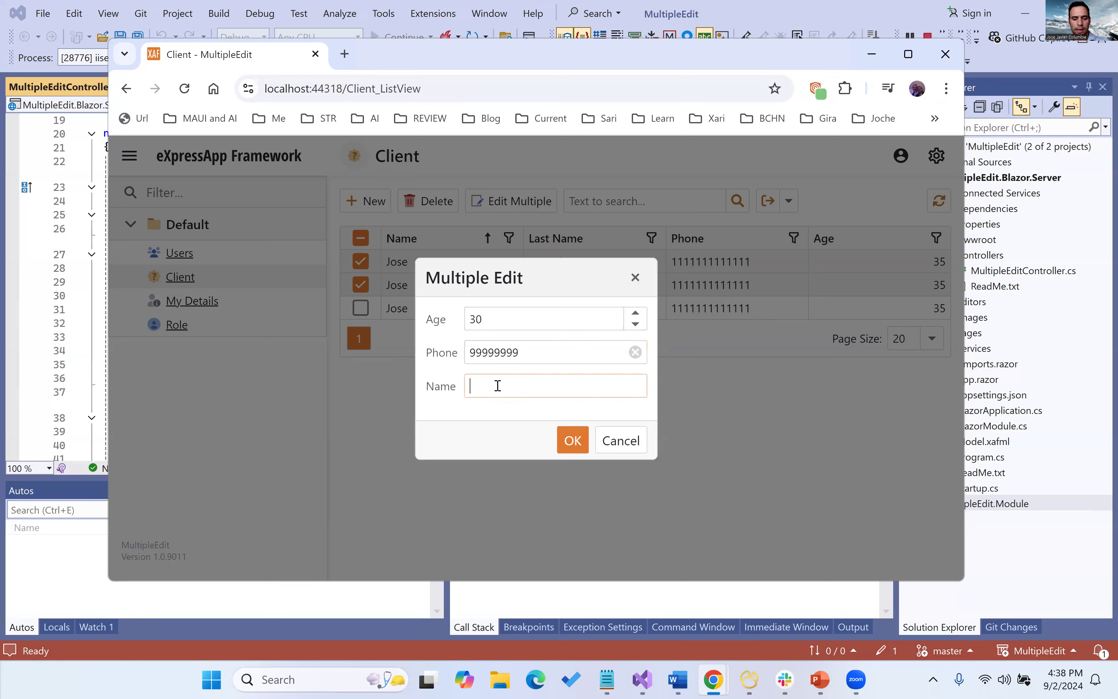
pyautogui.write('X')
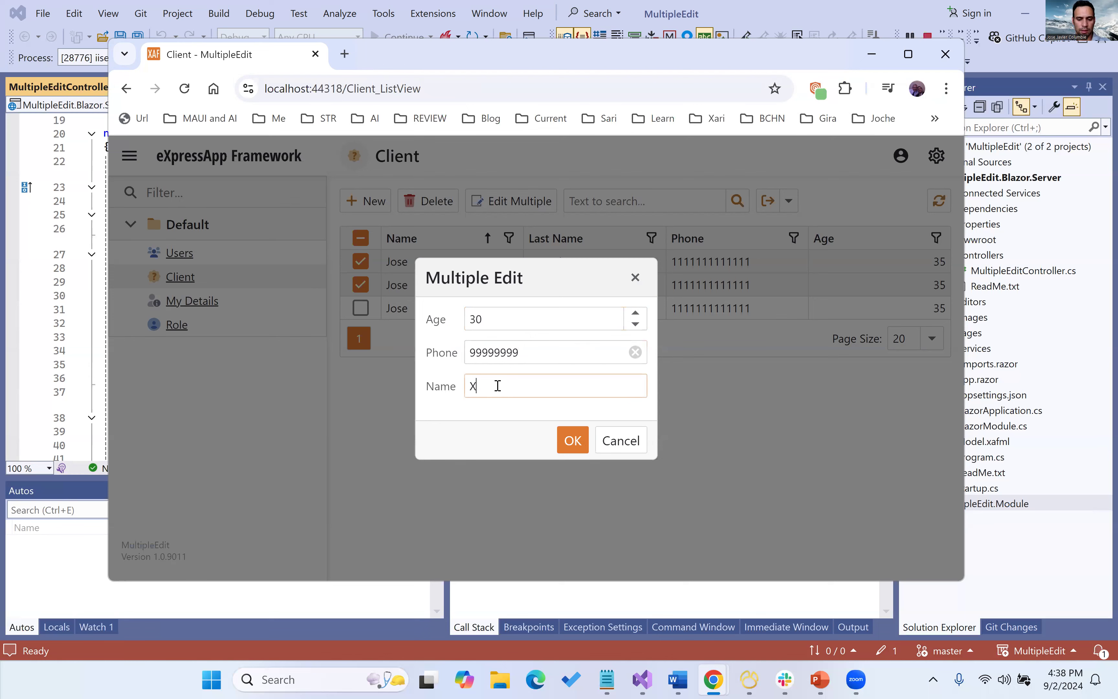
pyautogui.write('ari')
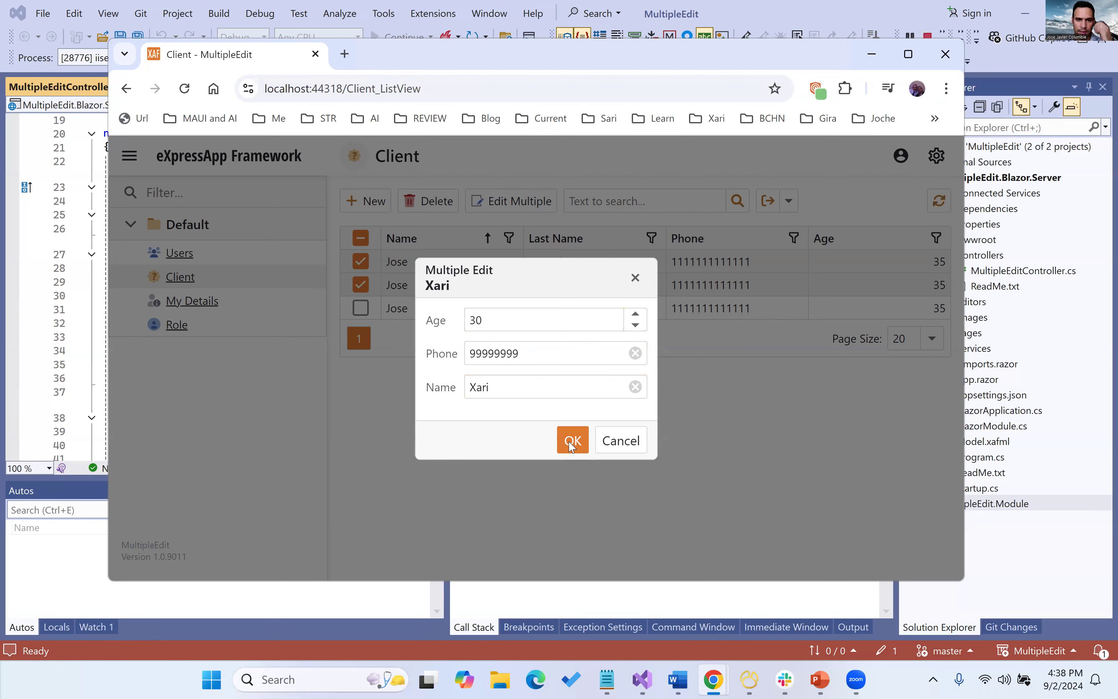
pyautogui.click(572, 440)
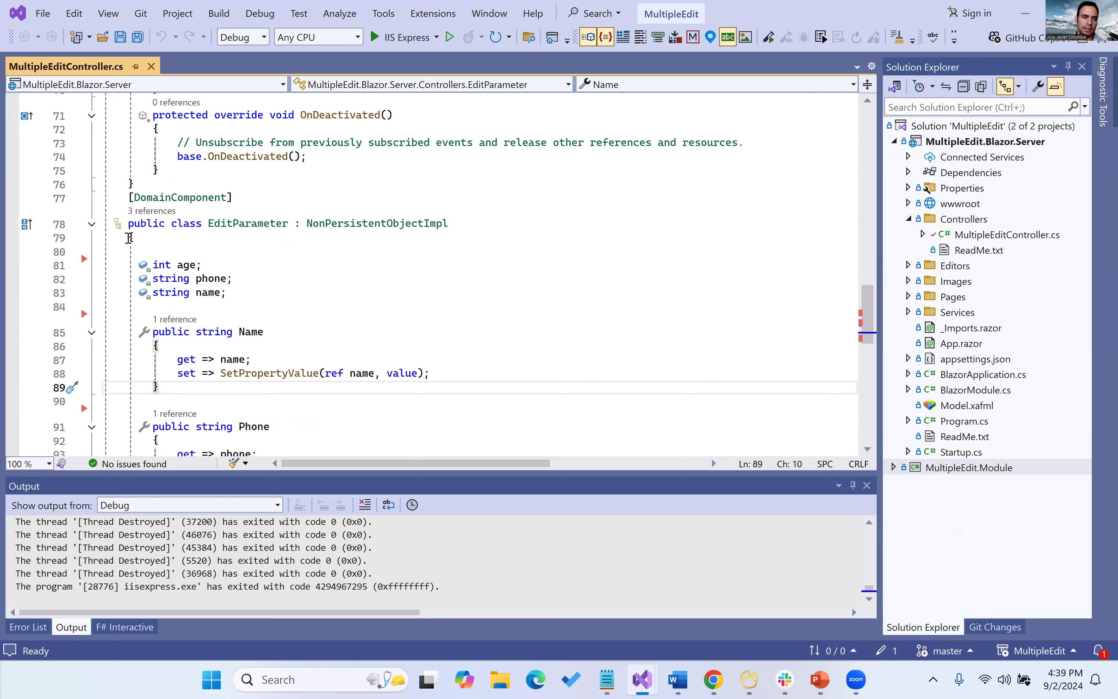
pyautogui.scroll(-3)
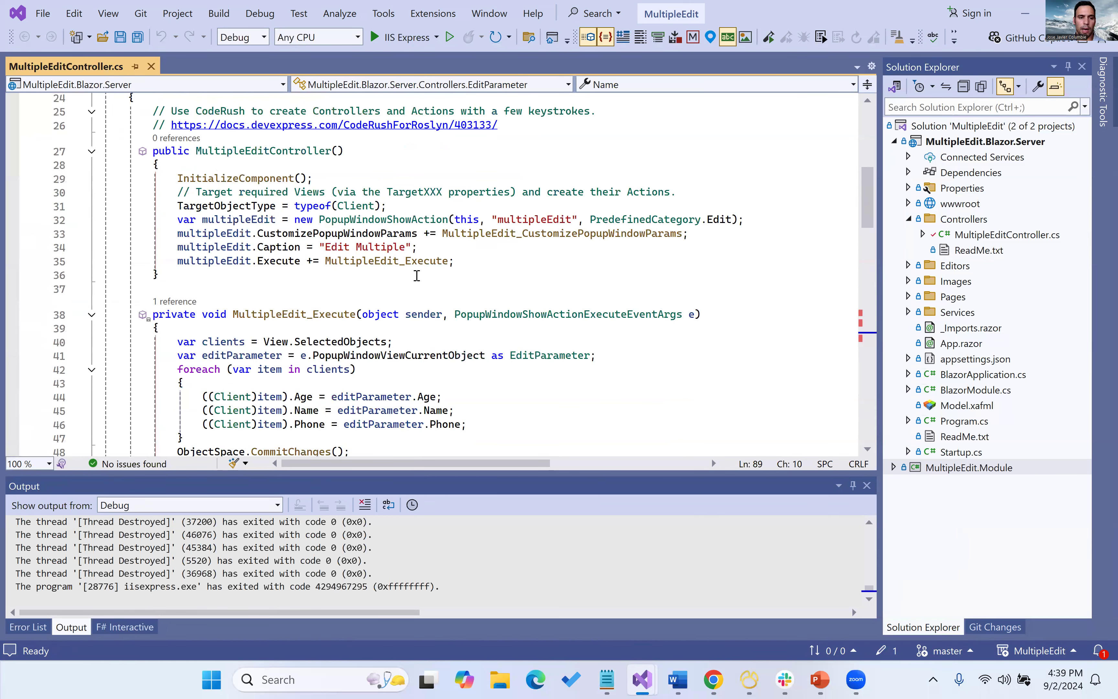
pyautogui.scroll(-3)
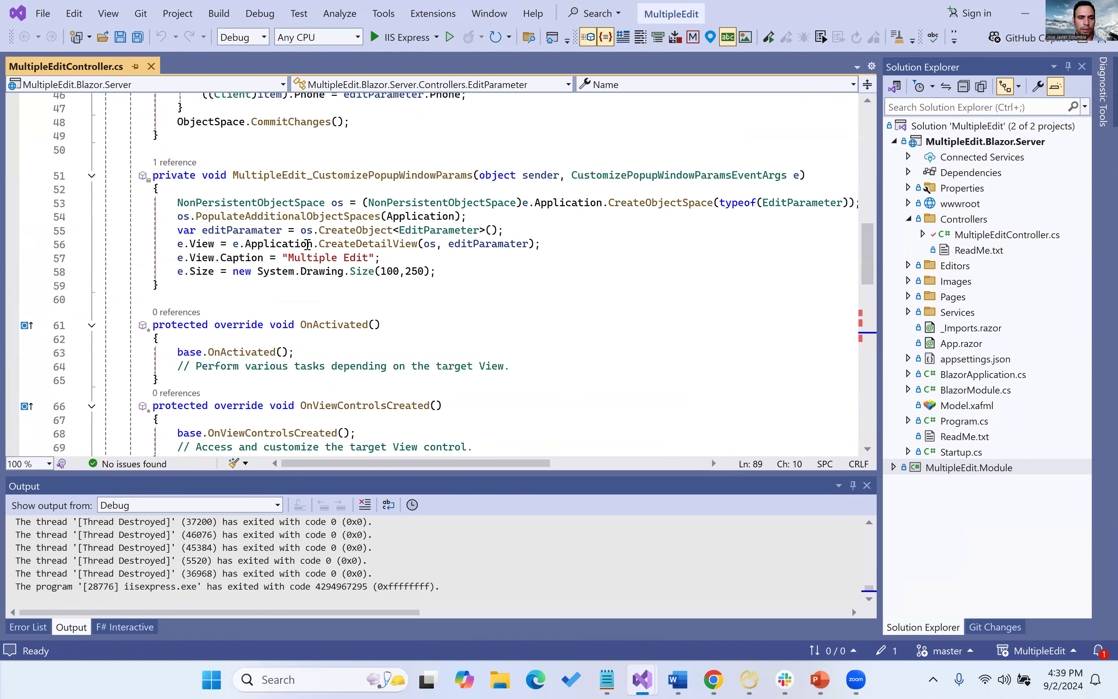
pyautogui.moveTo(177, 202); pyautogui.dragTo(436, 271)
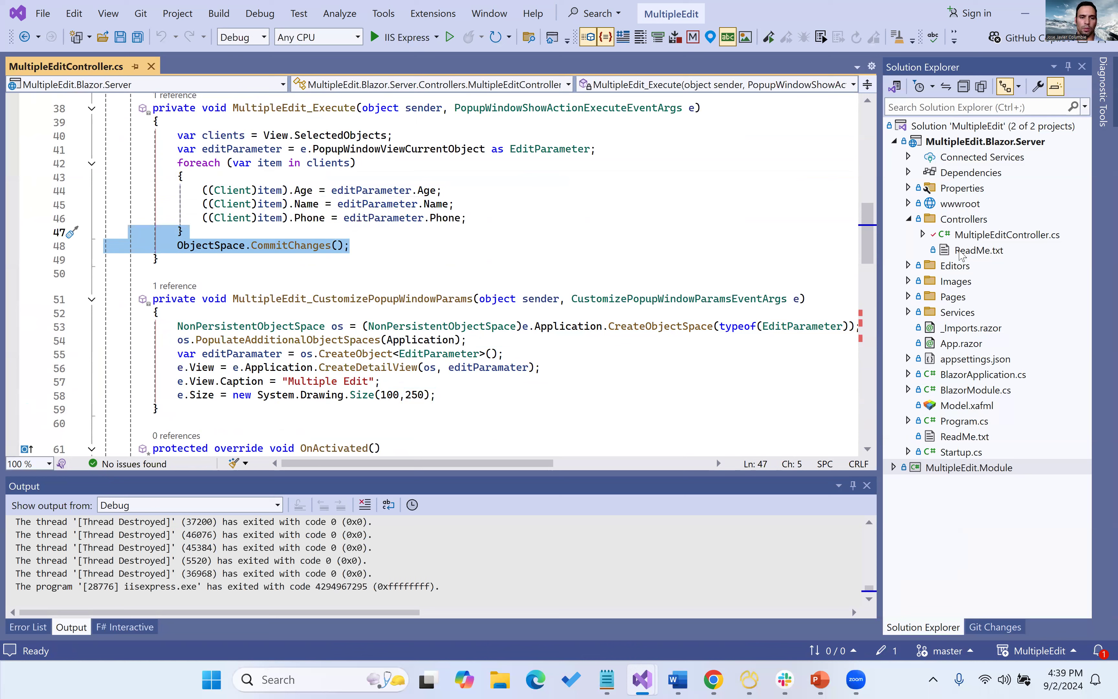
pyautogui.click(758, 231)
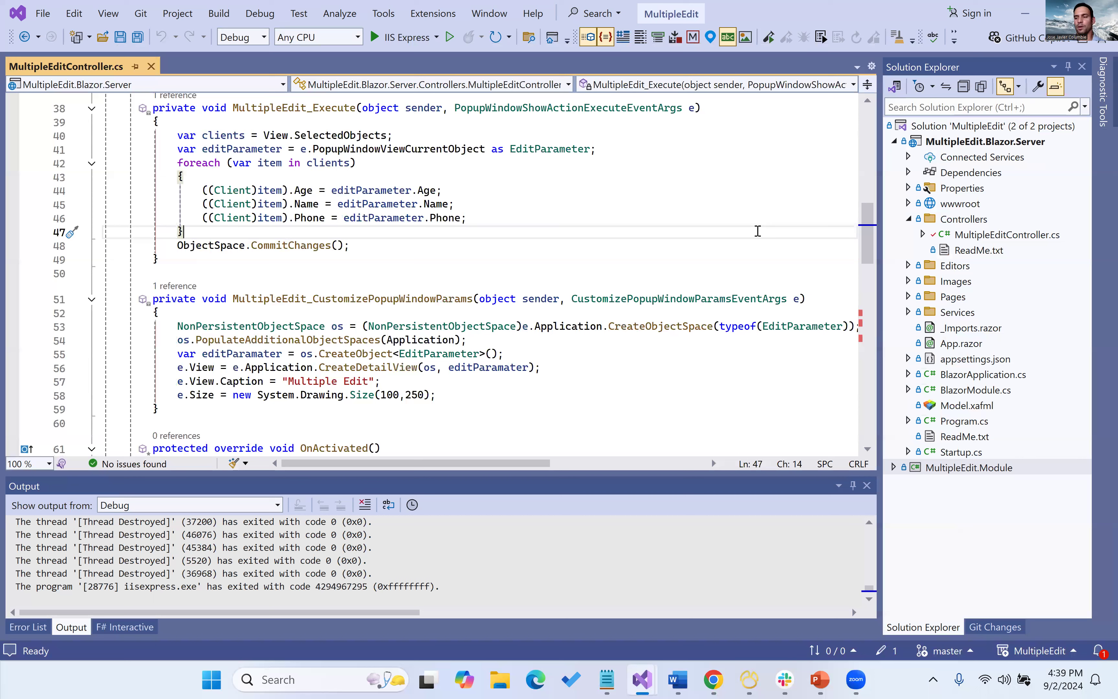